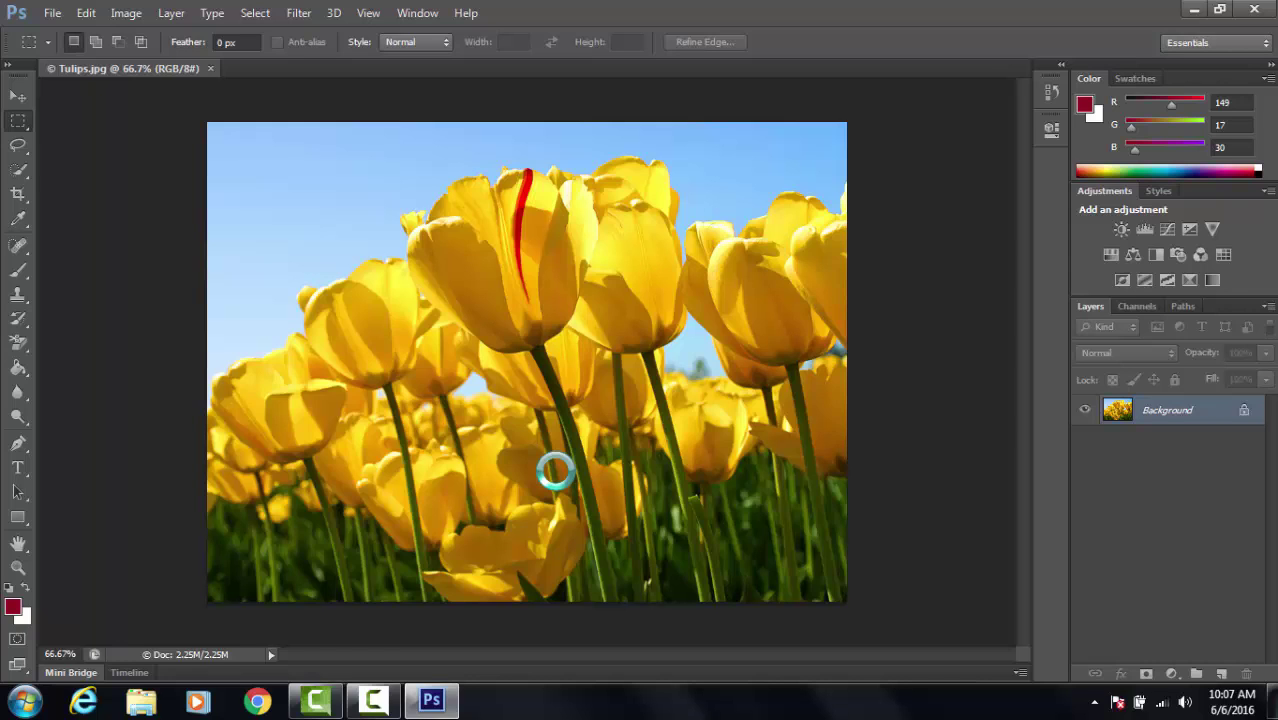
# Convert the locked Background of the tulip photo into editable Layer 0
pyautogui.doubleClick(1168, 408)
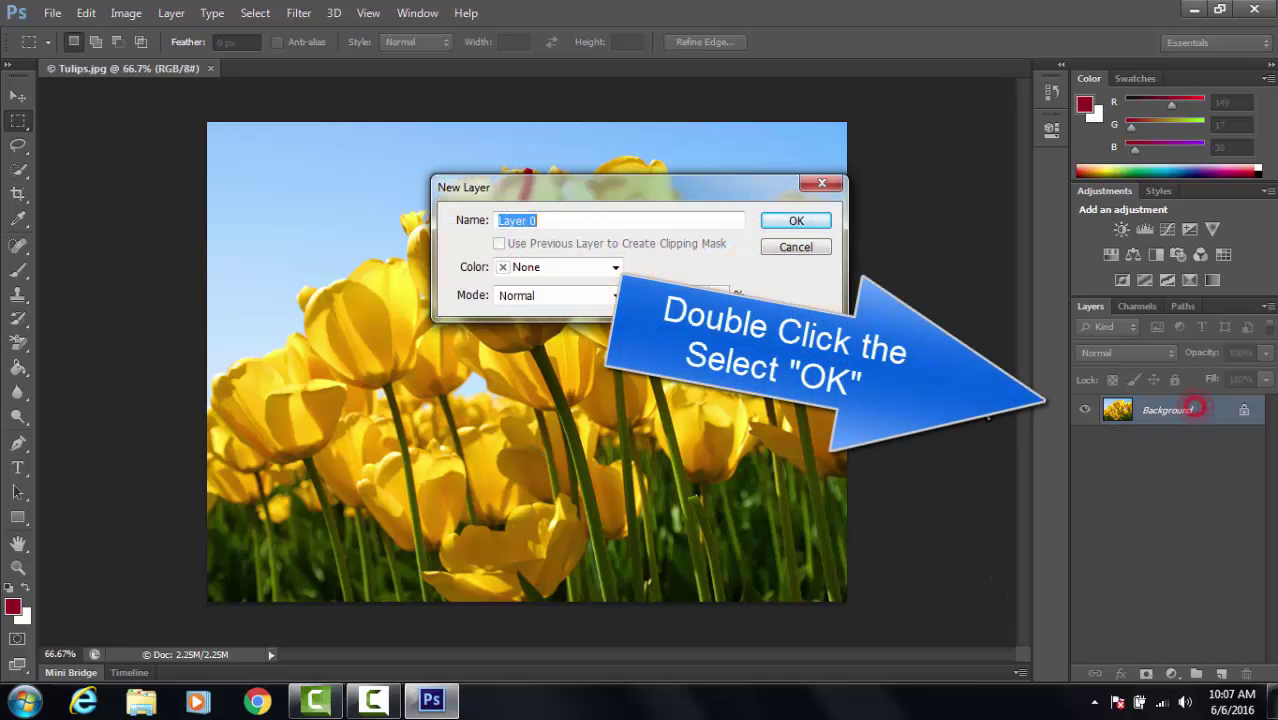
pyautogui.click(796, 220)
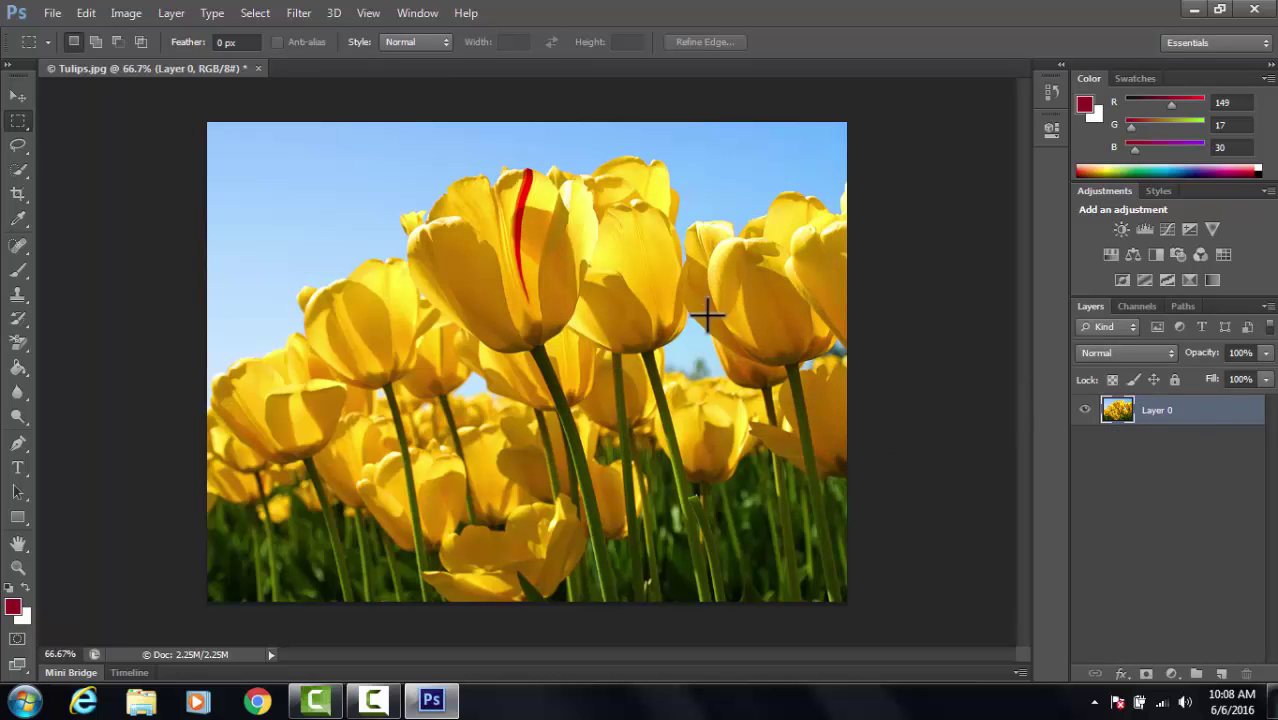
pyautogui.moveTo(664, 358)
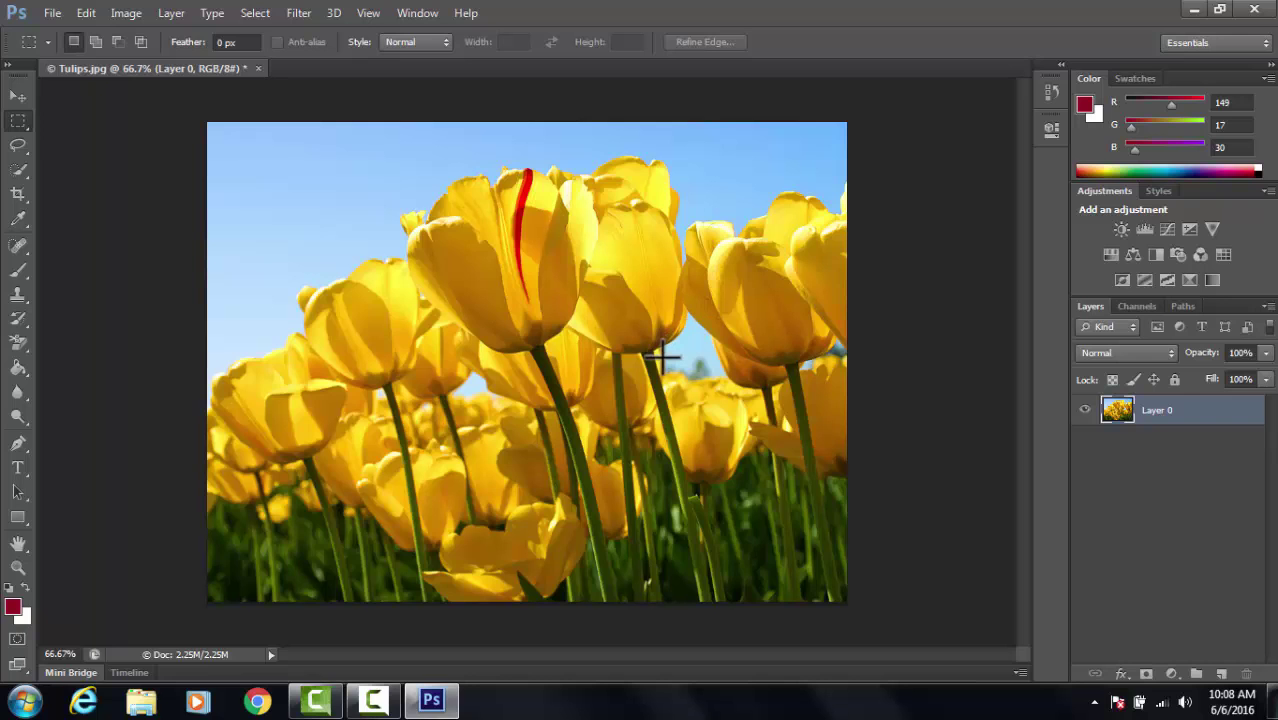
pyautogui.moveTo(716, 324)
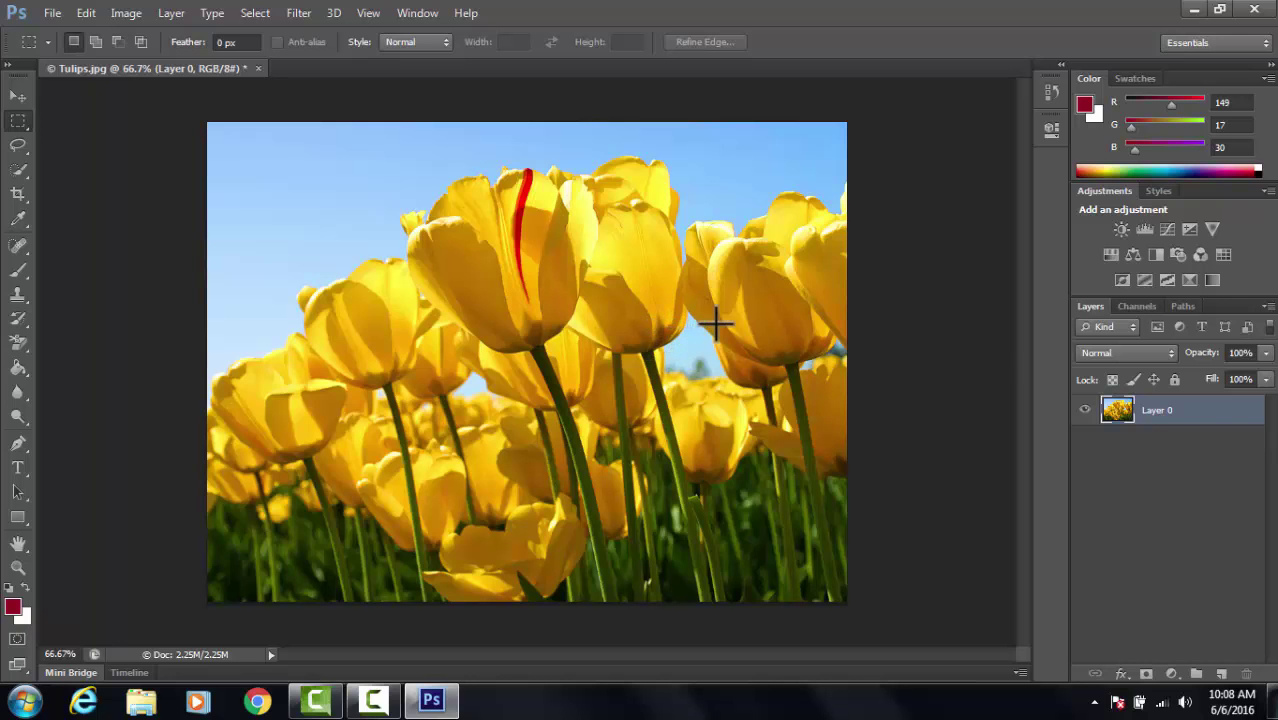
pyautogui.moveTo(1148, 424)
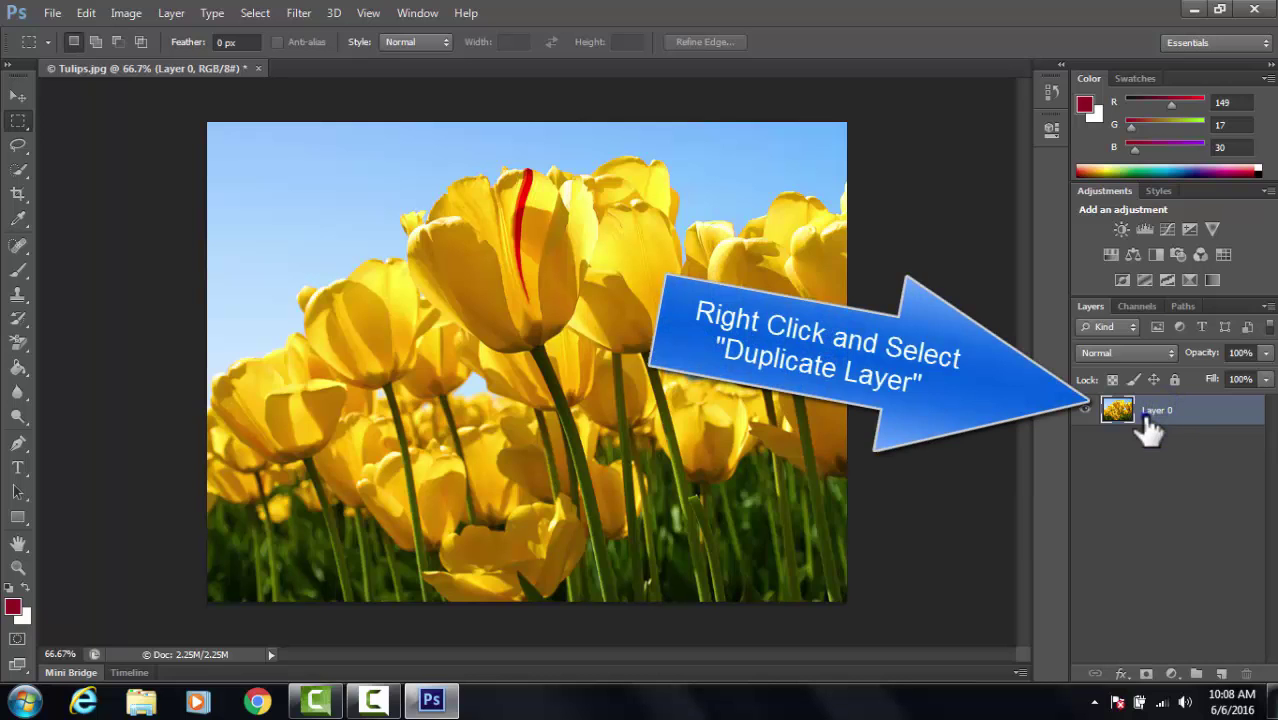
# Duplicate Layer 0 as a copy named 'black and white layer' above the original
pyautogui.rightClick(1156, 410)
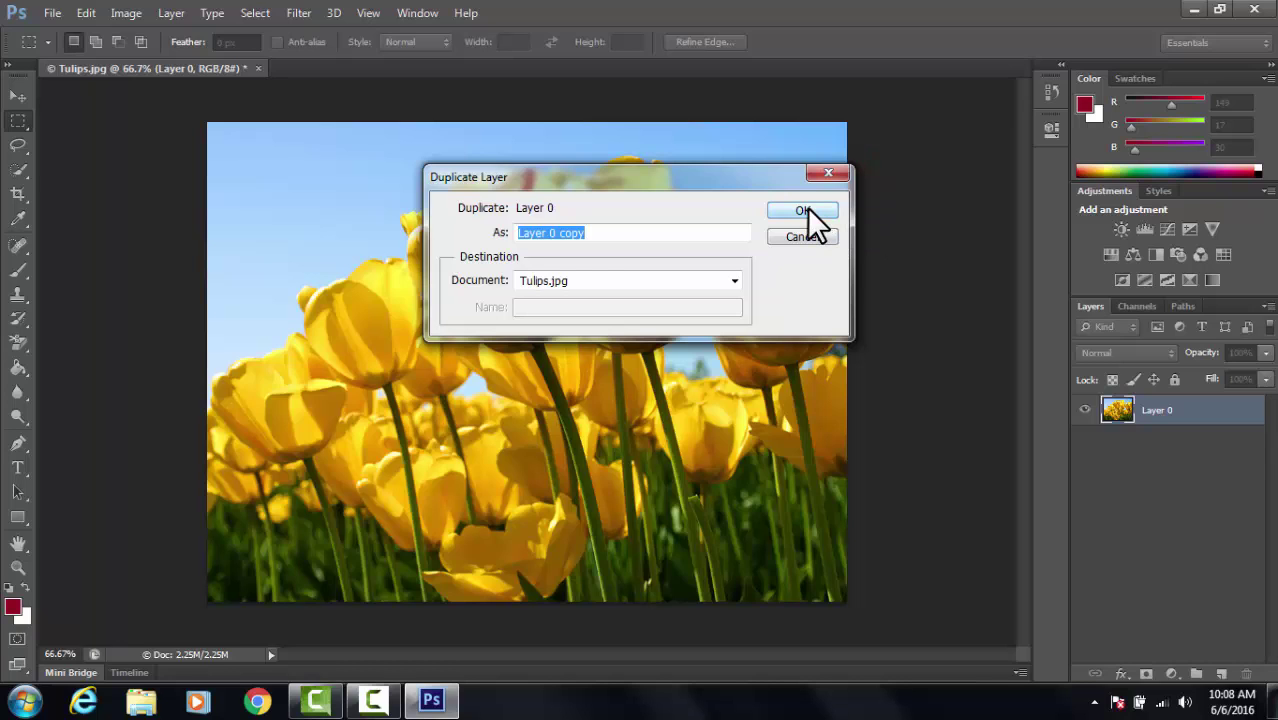
pyautogui.write('black and white layer')
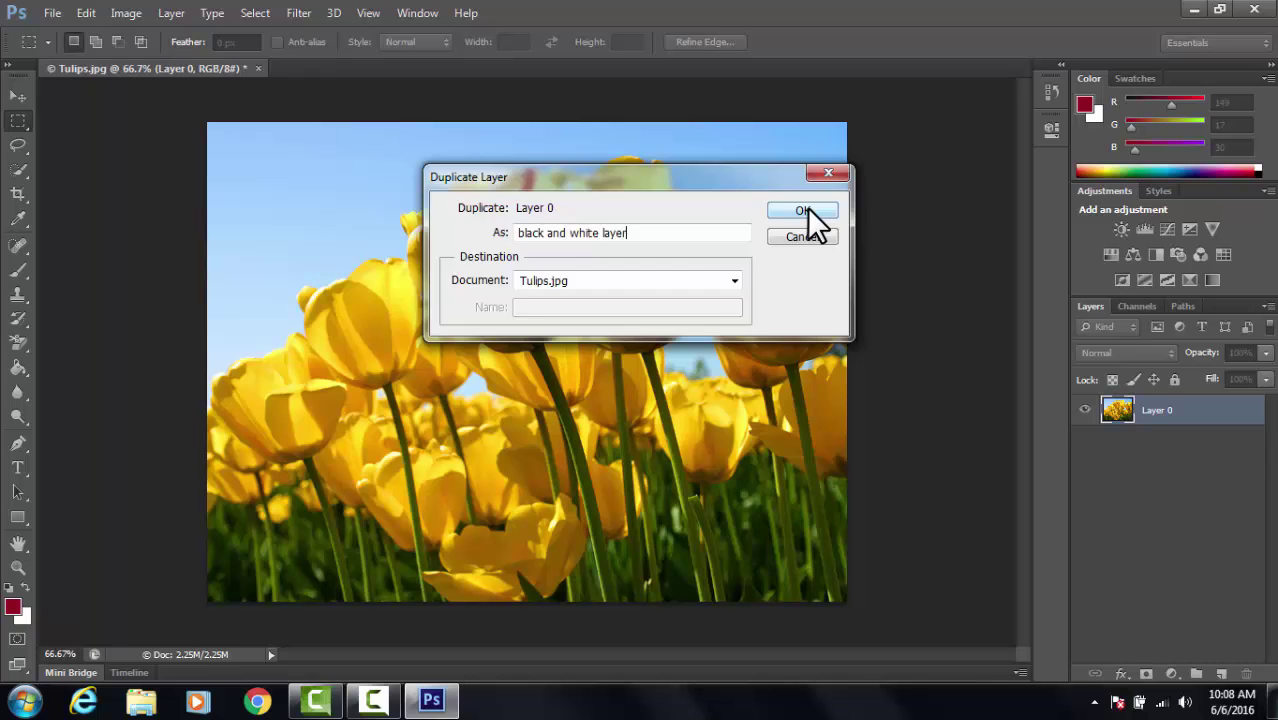
pyautogui.click(802, 210)
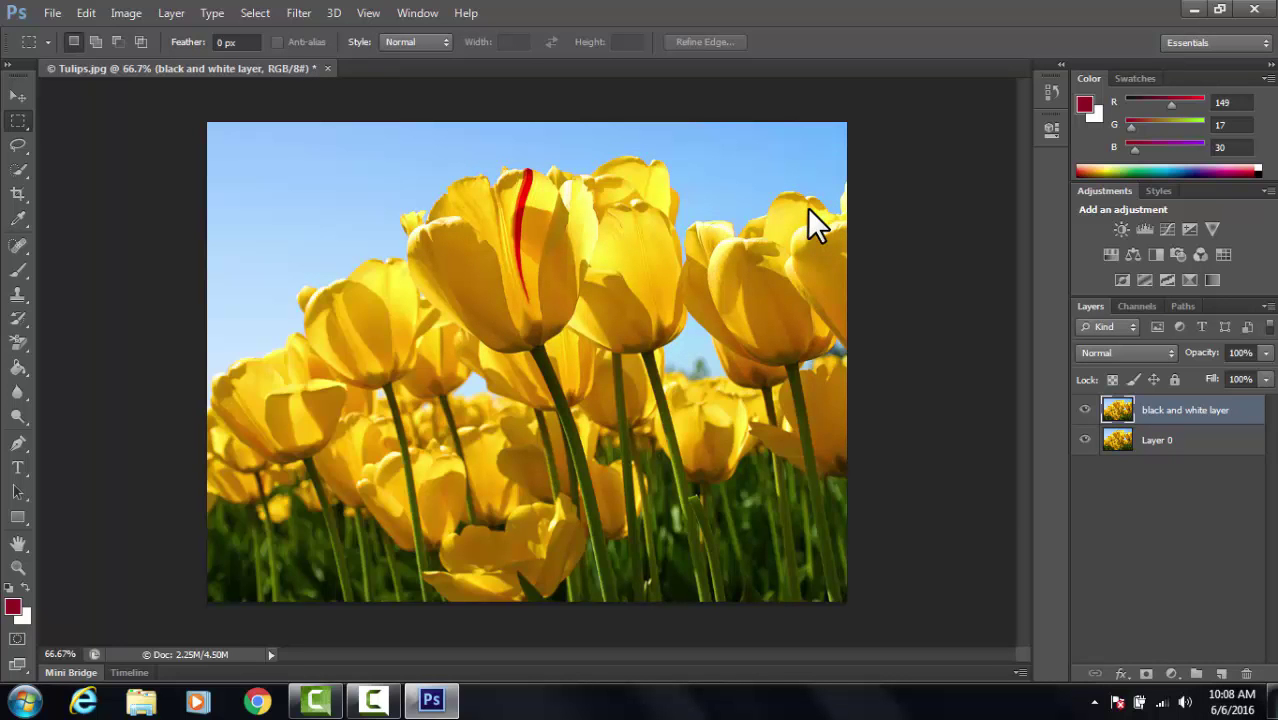
pyautogui.moveTo(1168, 436)
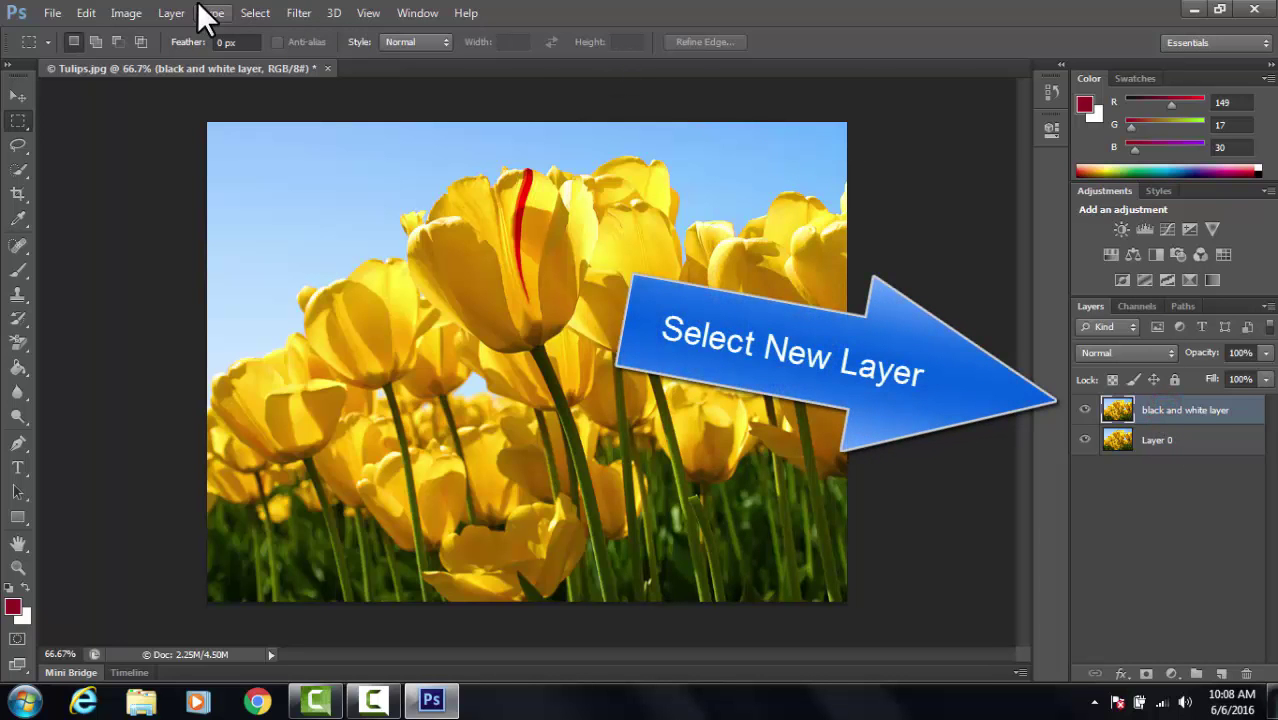
# Apply the Black & White adjustment with default values to the copied tulip layer
pyautogui.click(124, 12)
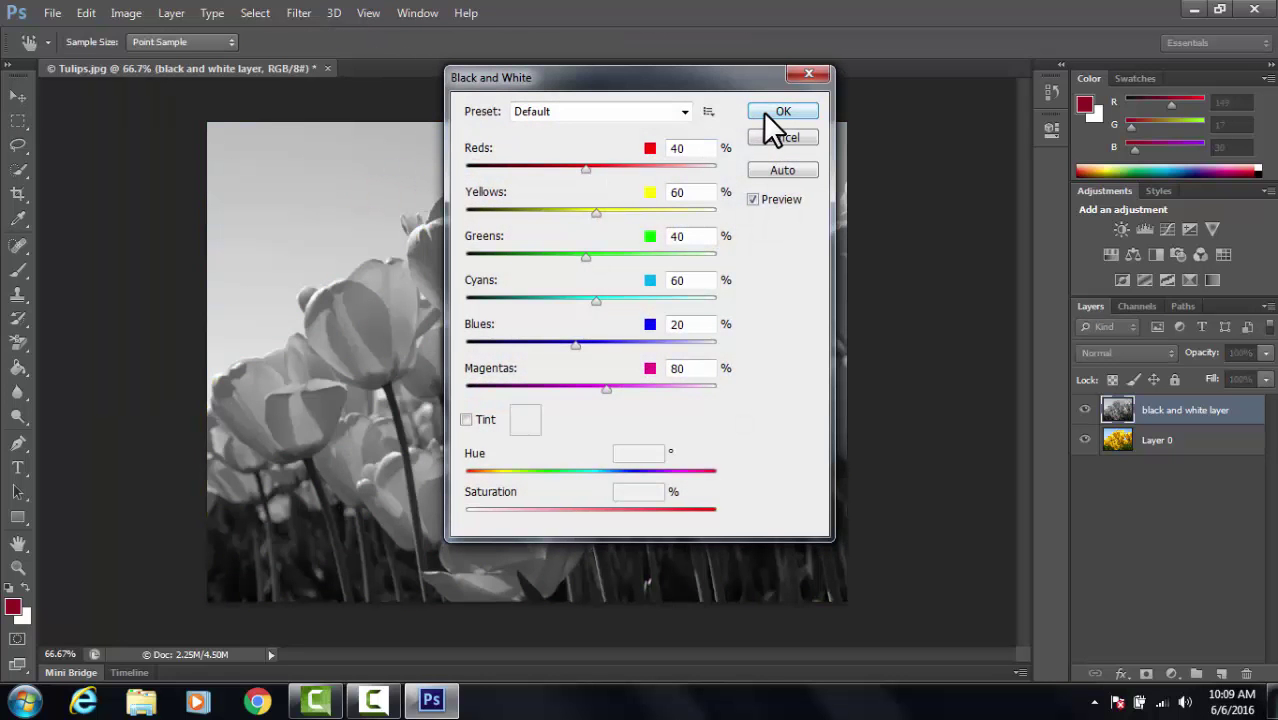
pyautogui.click(784, 112)
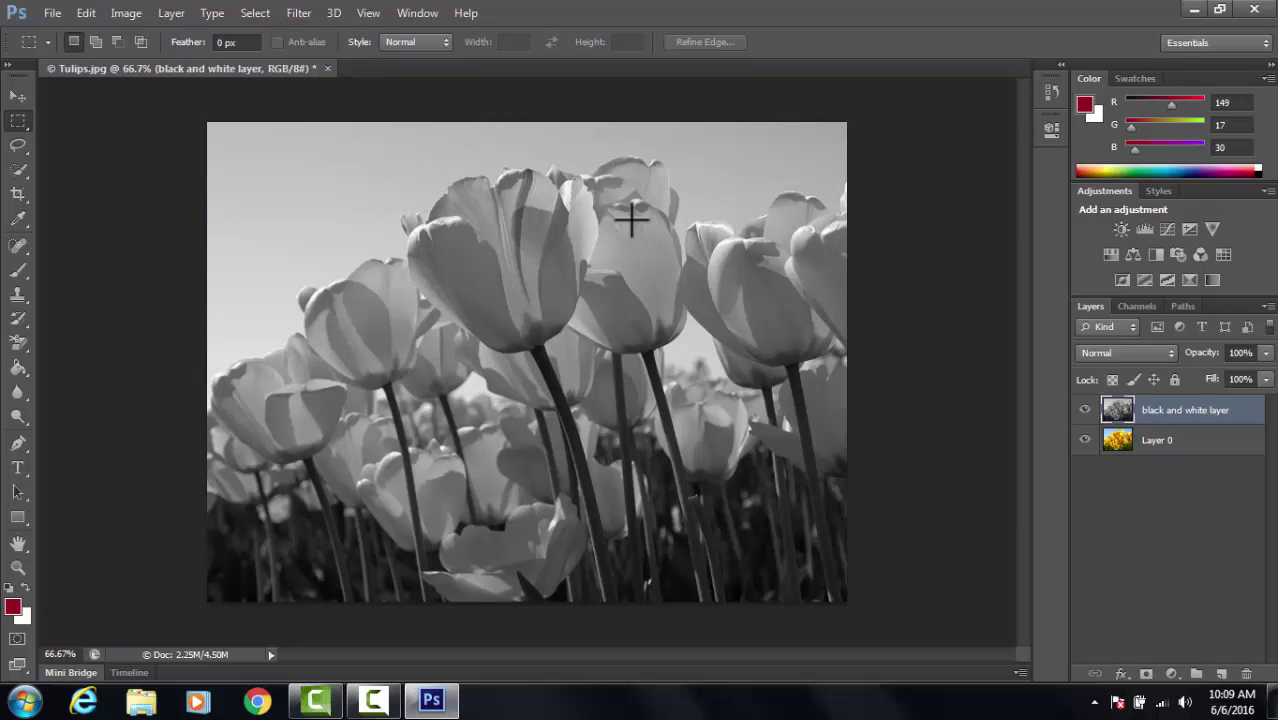
pyautogui.moveTo(1140, 456)
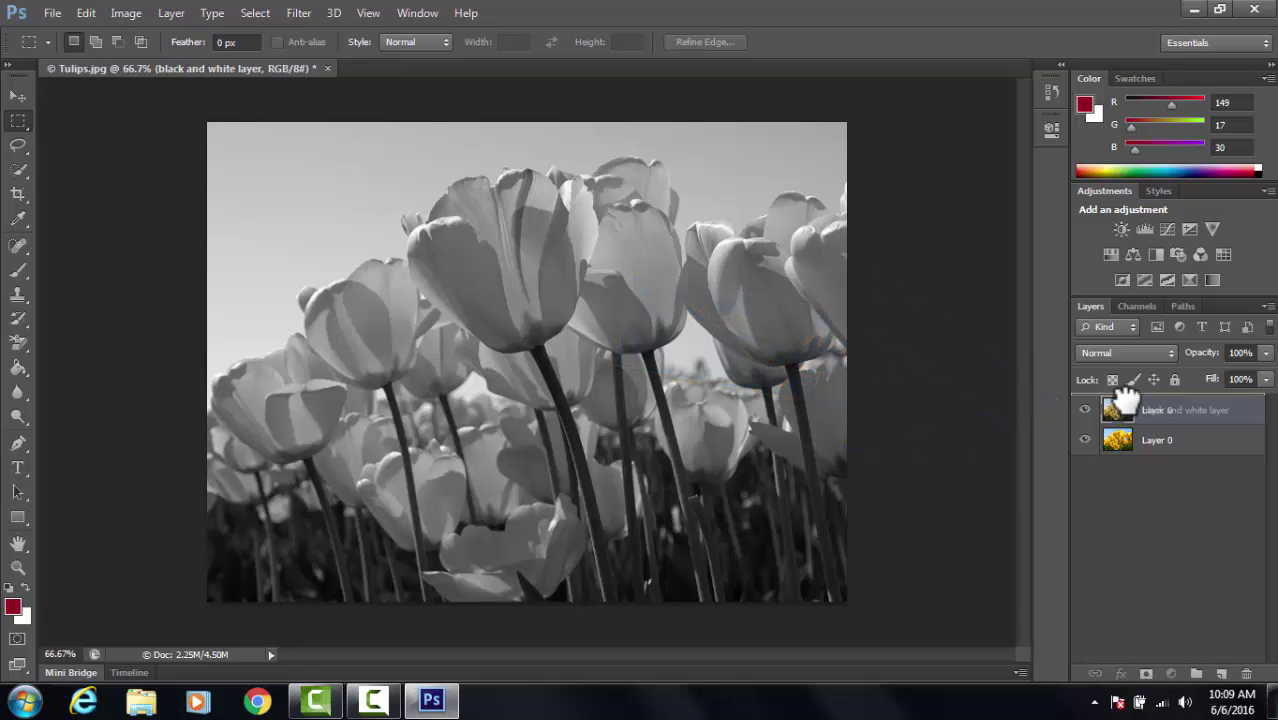
# Move the colour Layer 0 above 'black and white layer' so colour shows again
pyautogui.moveTo(1156, 440); pyautogui.dragTo(1156, 404)
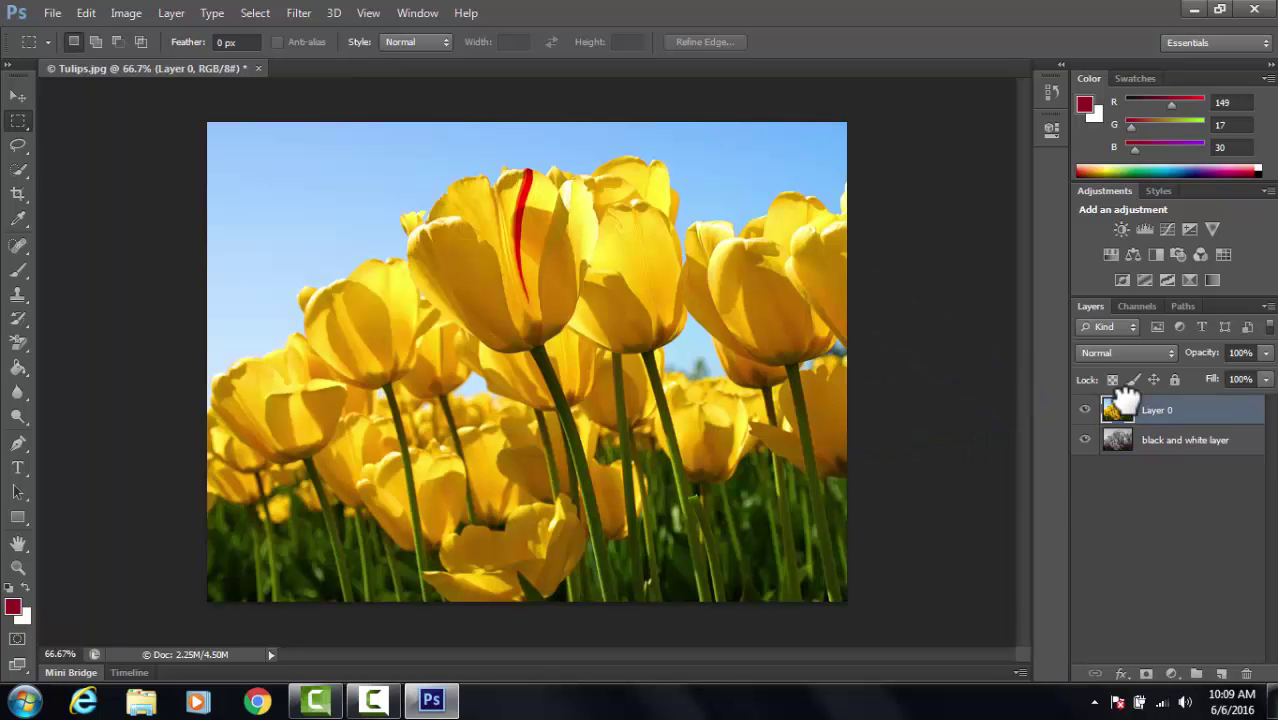
pyautogui.moveTo(1116, 410)
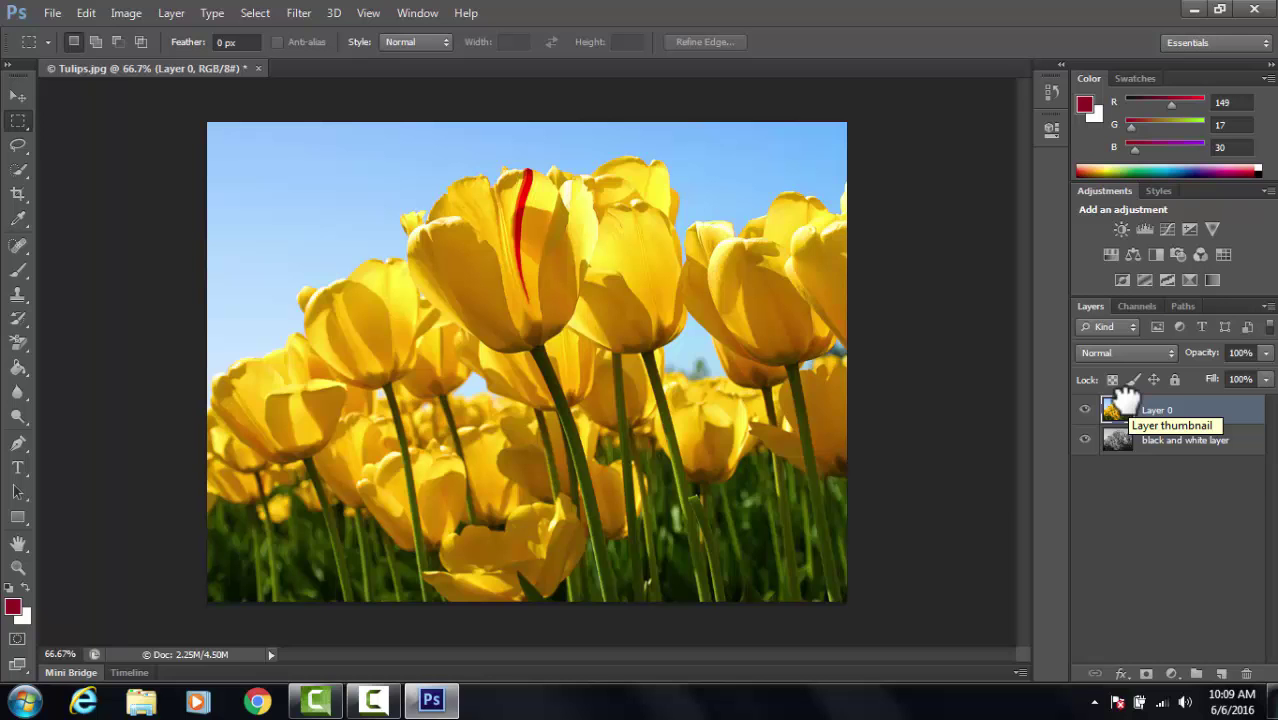
pyautogui.moveTo(366, 338)
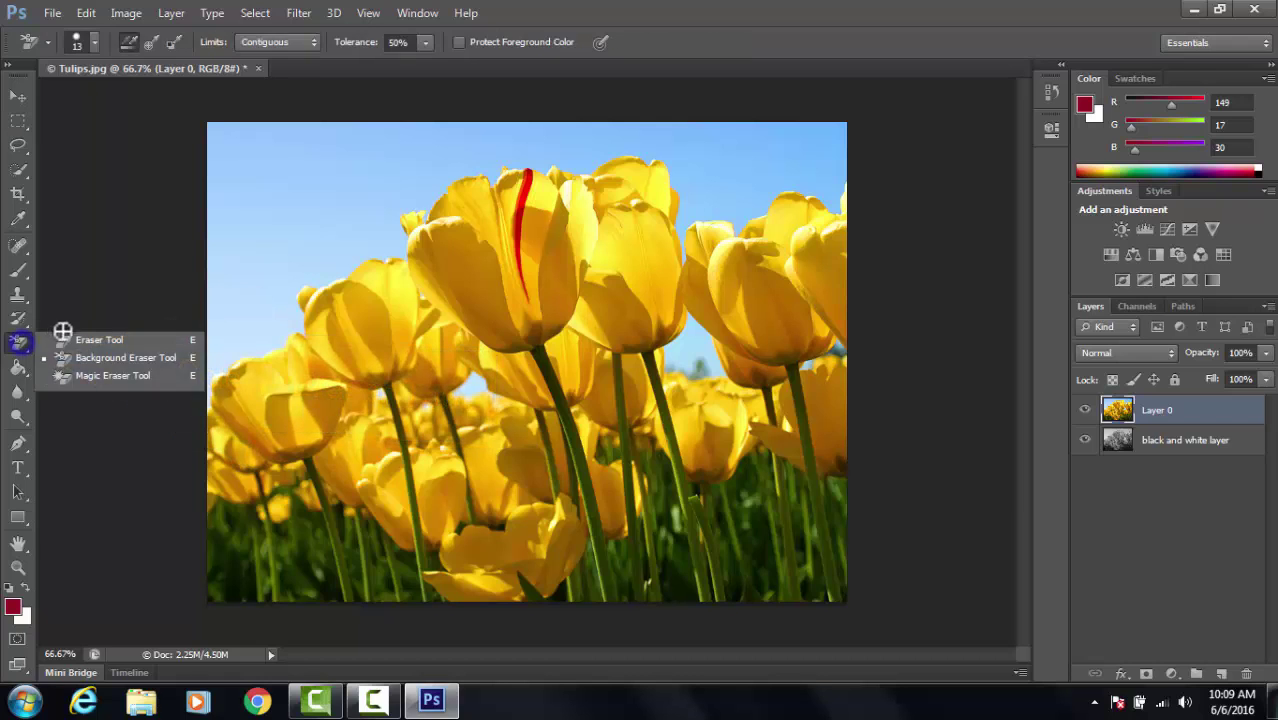
# Erase colour from the top petals of the centre tulip on Layer 0, revealing grey beneath
pyautogui.click(98, 340)
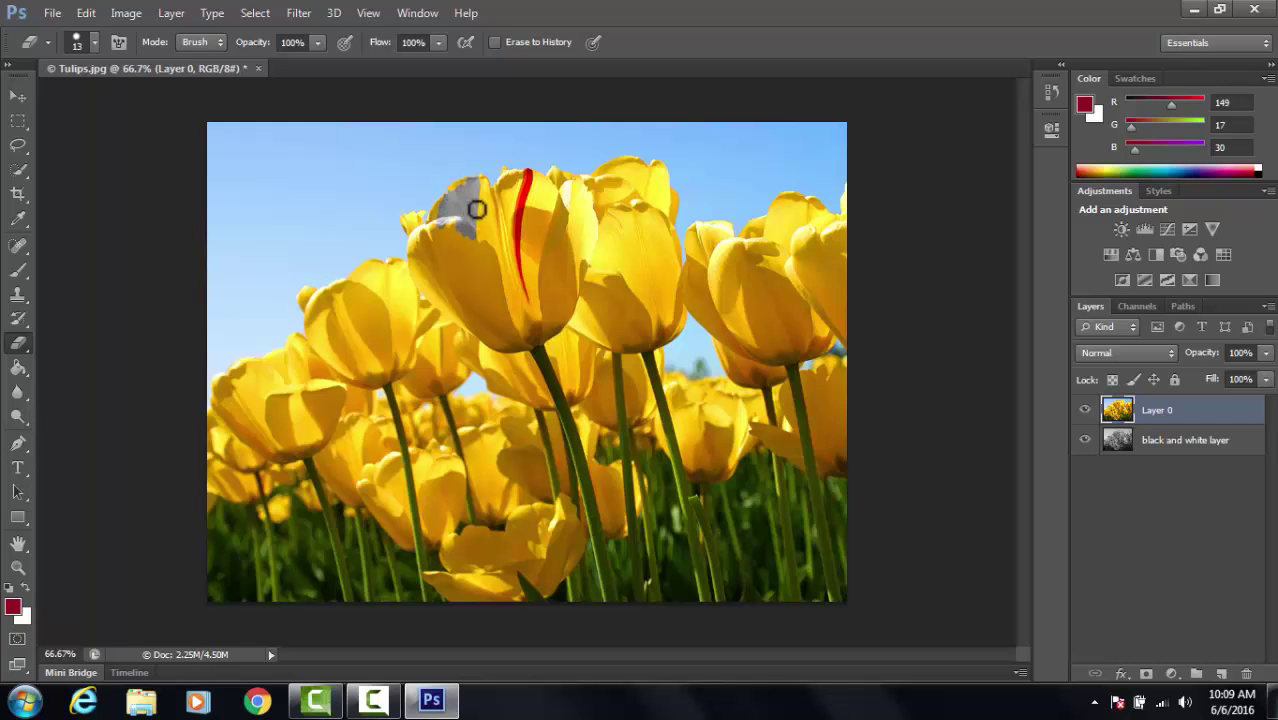
pyautogui.moveTo(478, 210); pyautogui.dragTo(532, 230)
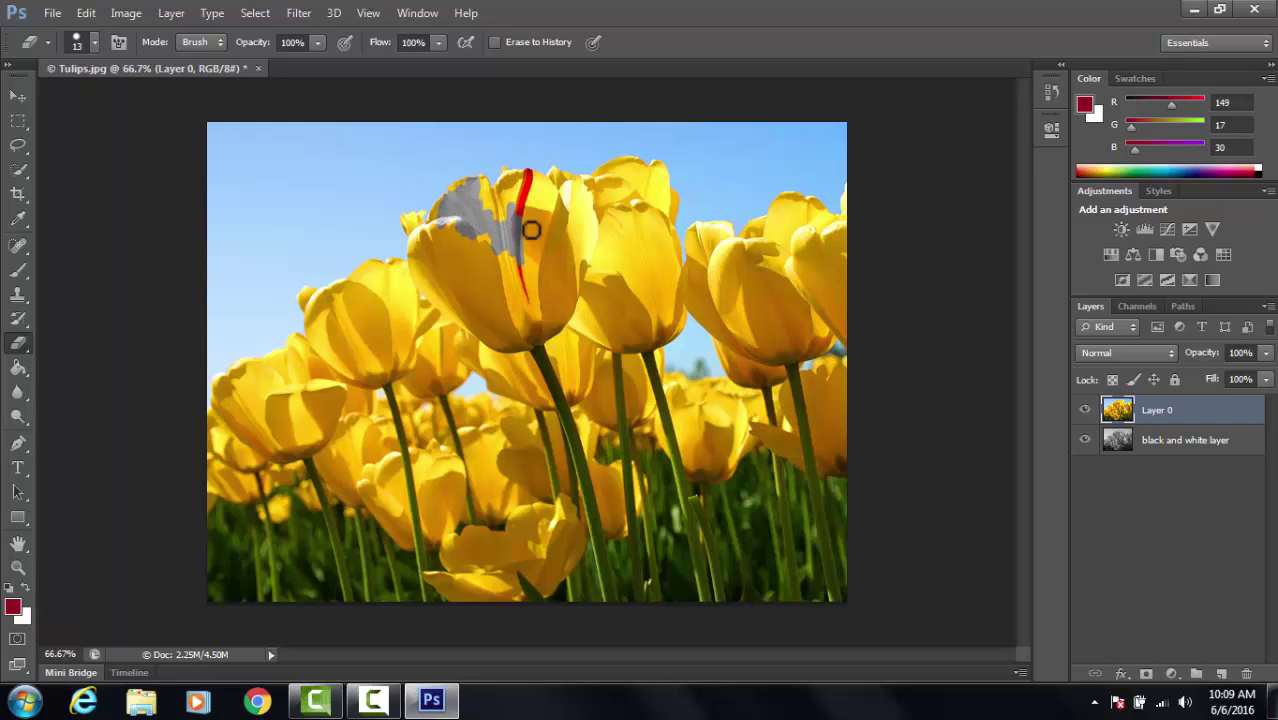
pyautogui.moveTo(532, 230); pyautogui.dragTo(496, 232)
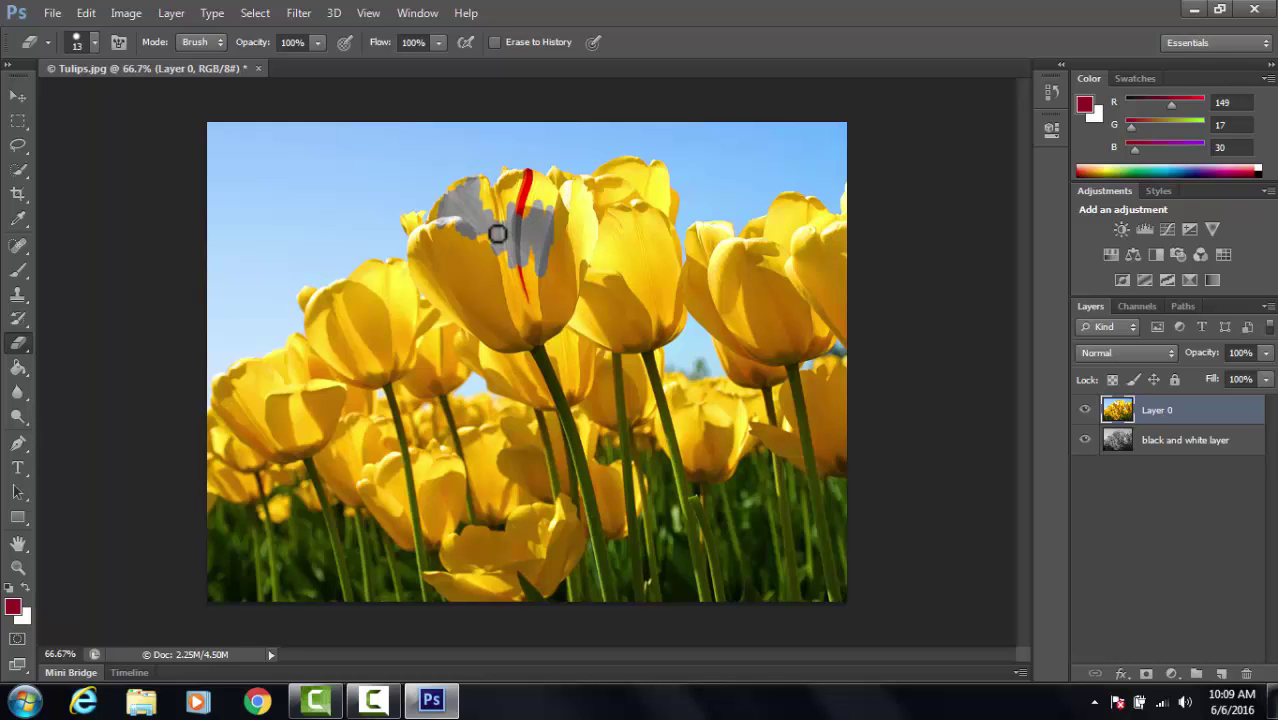
pyautogui.moveTo(496, 232); pyautogui.dragTo(412, 232)
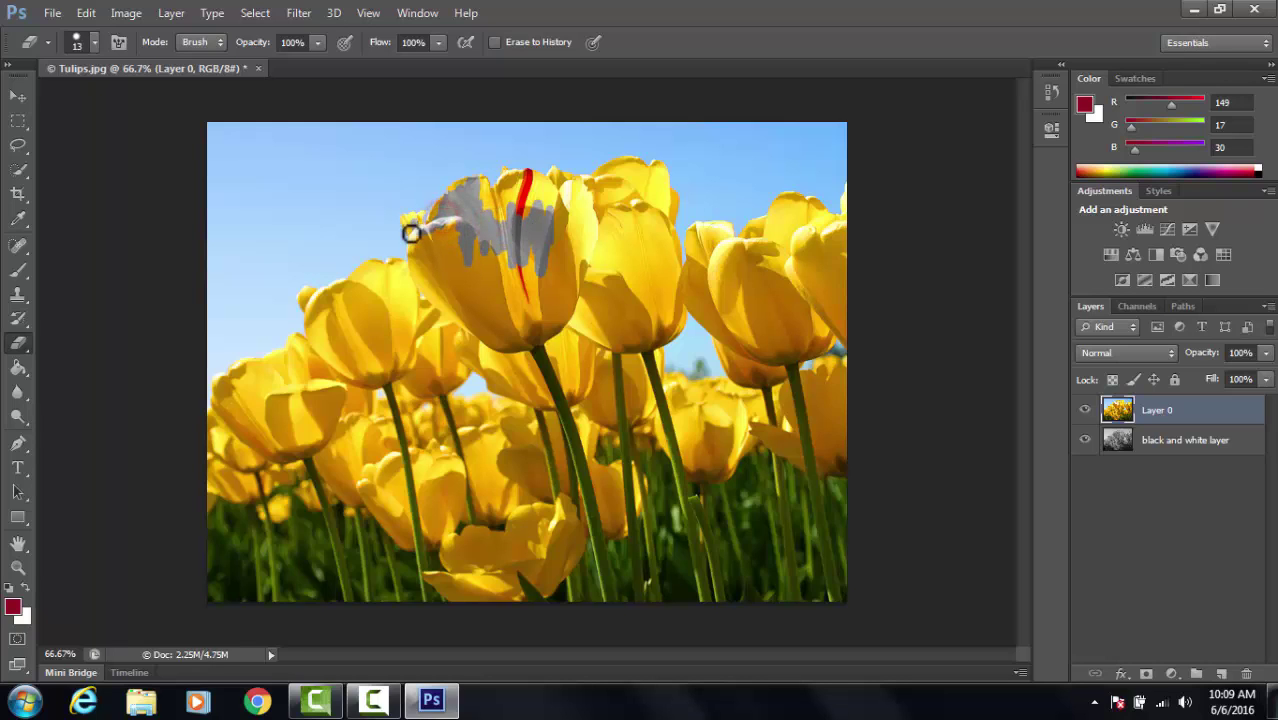
pyautogui.moveTo(410, 232); pyautogui.dragTo(498, 280)
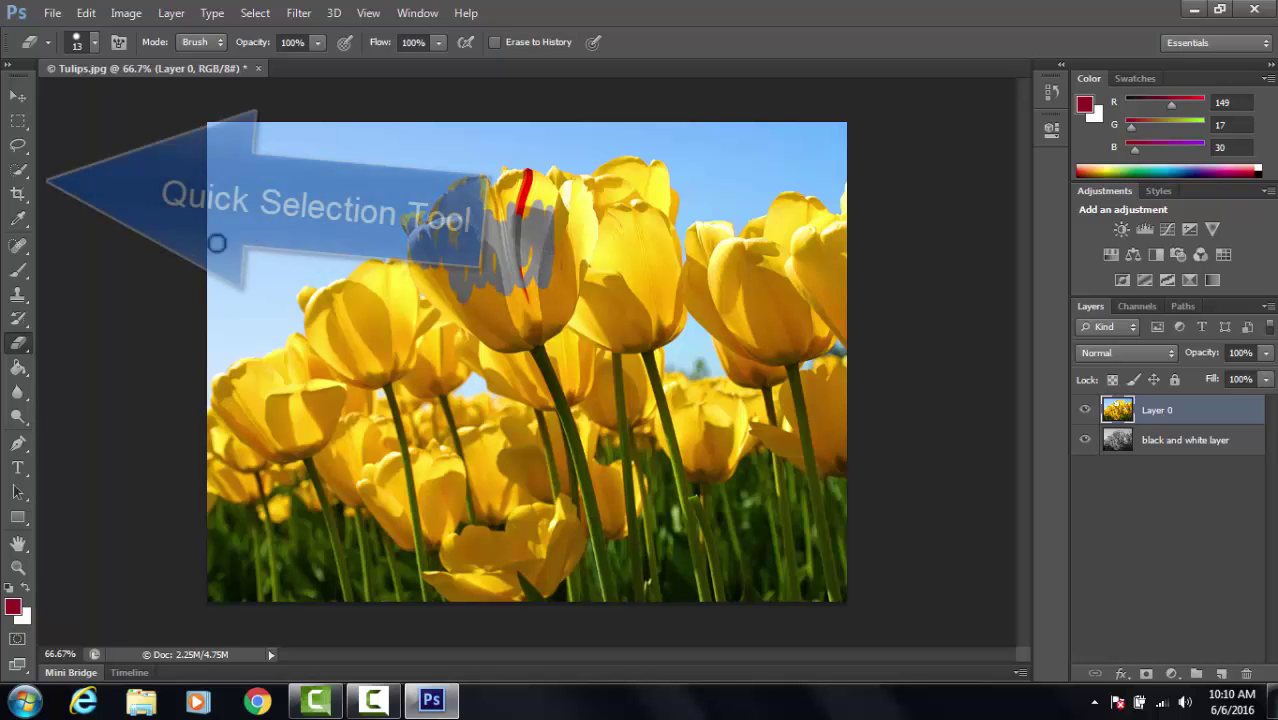
# Quick-select the whole centre tulip on Layer 0 and delete it so it shows grey
pyautogui.click(18, 170)
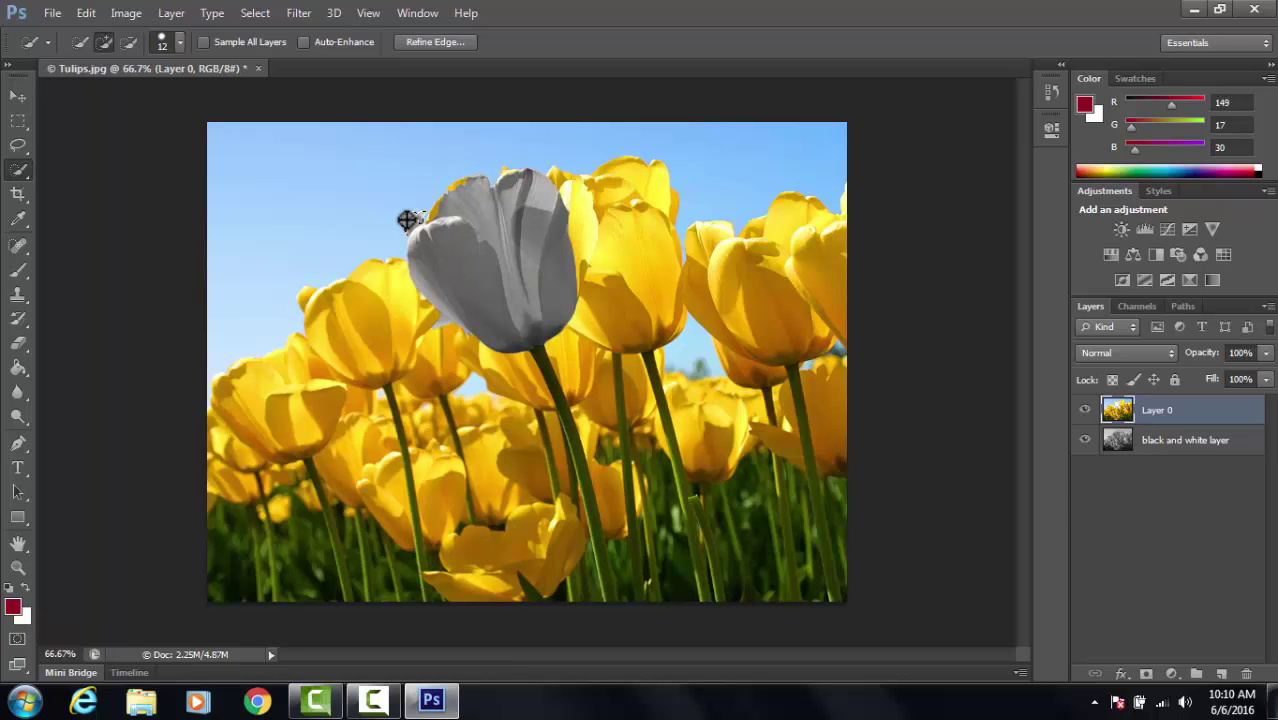
pyautogui.moveTo(408, 220); pyautogui.dragTo(458, 188)
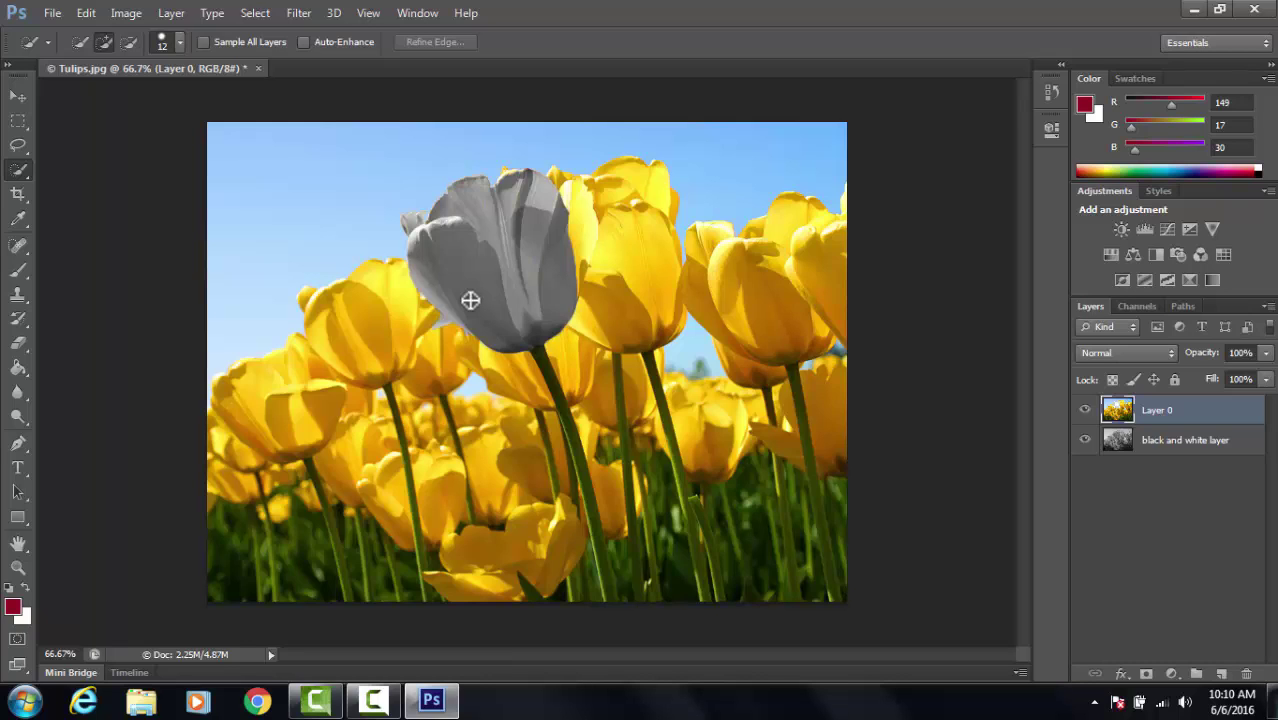
# Choose Flatten Image from the Layer menu to merge all layers
pyautogui.click(170, 12)
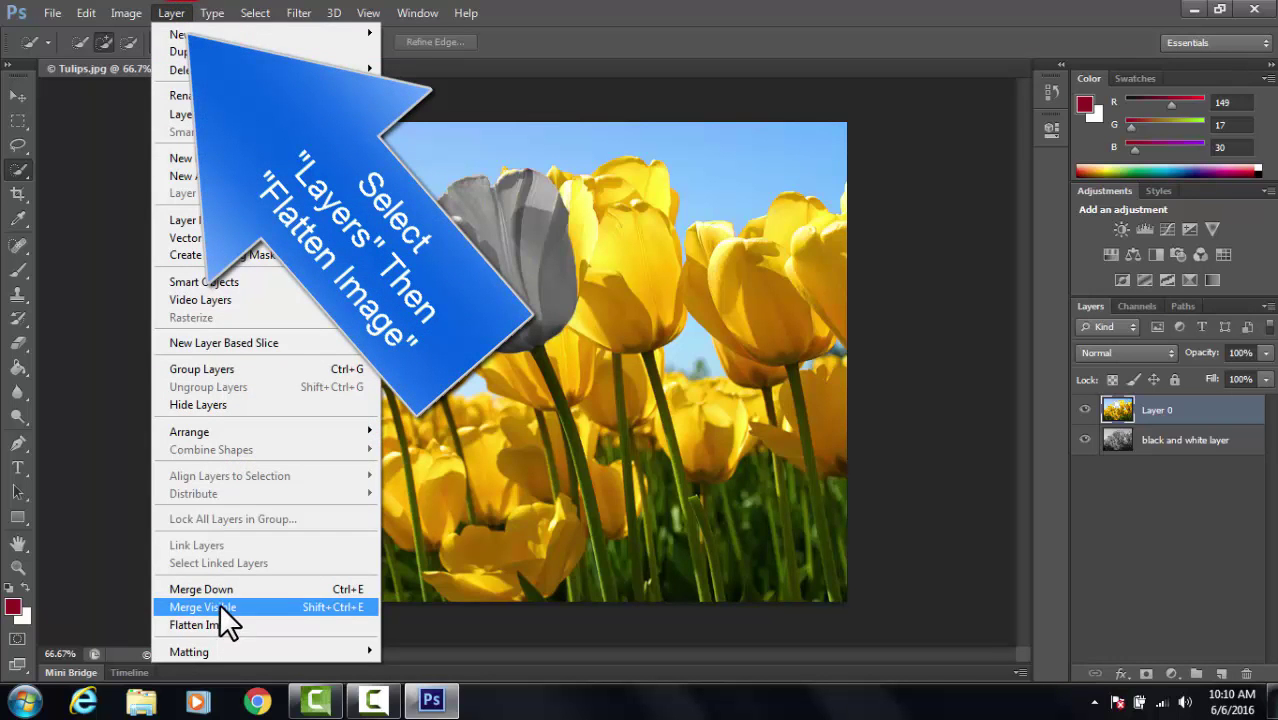